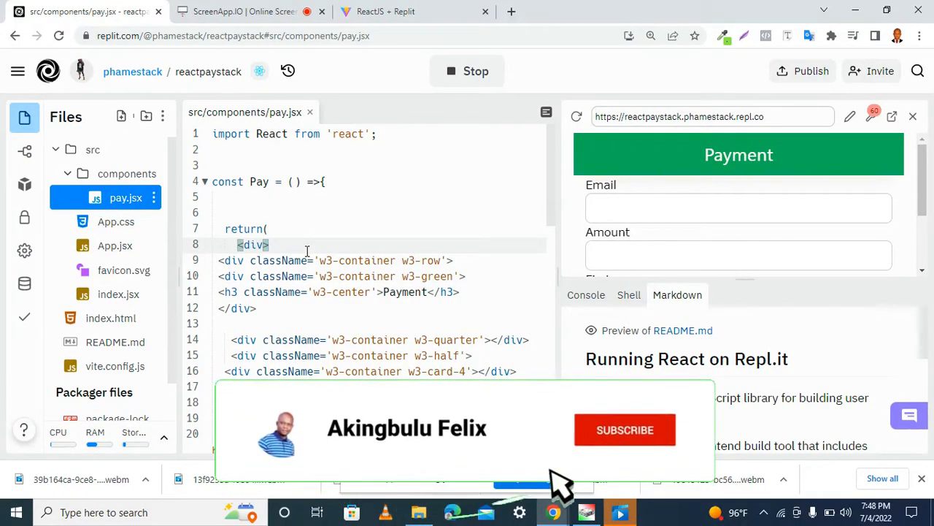
Import useState from "react" at the top of pay.jsx.
left_click(625, 429)
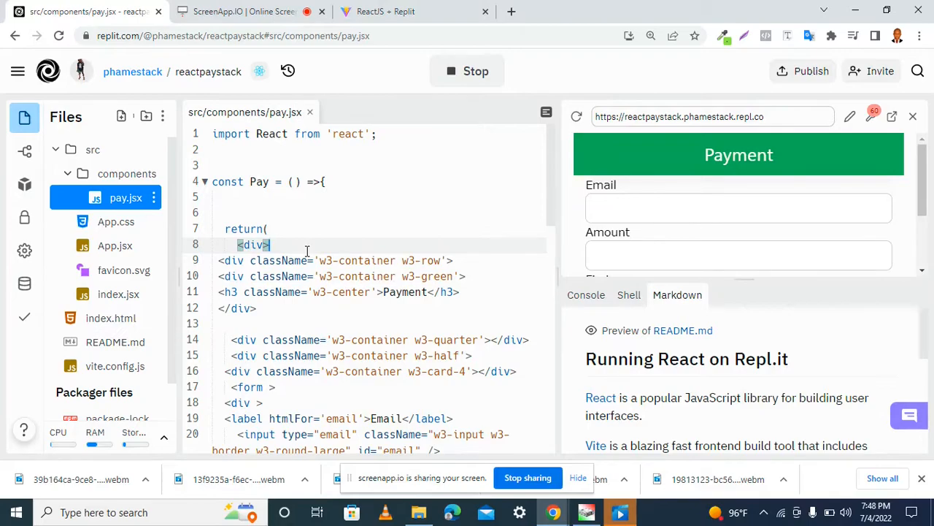
type("im")
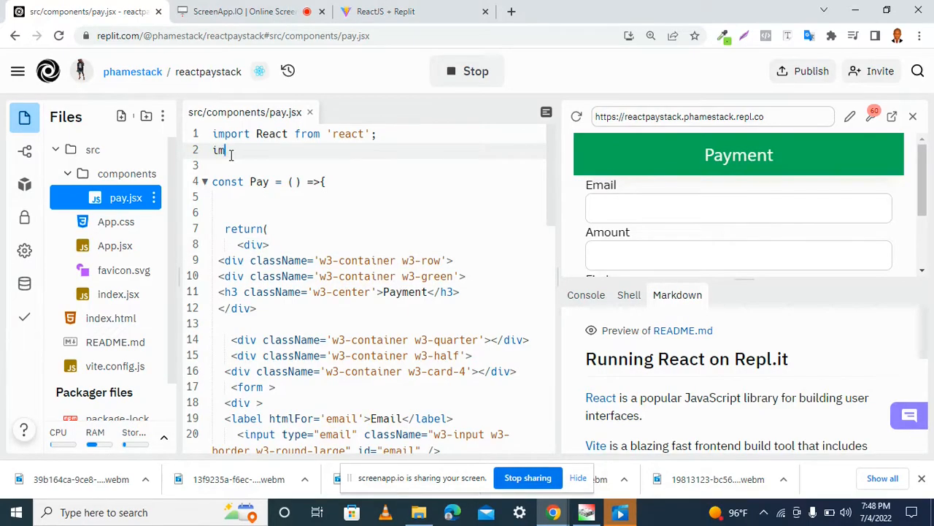
type("port React, {useState")
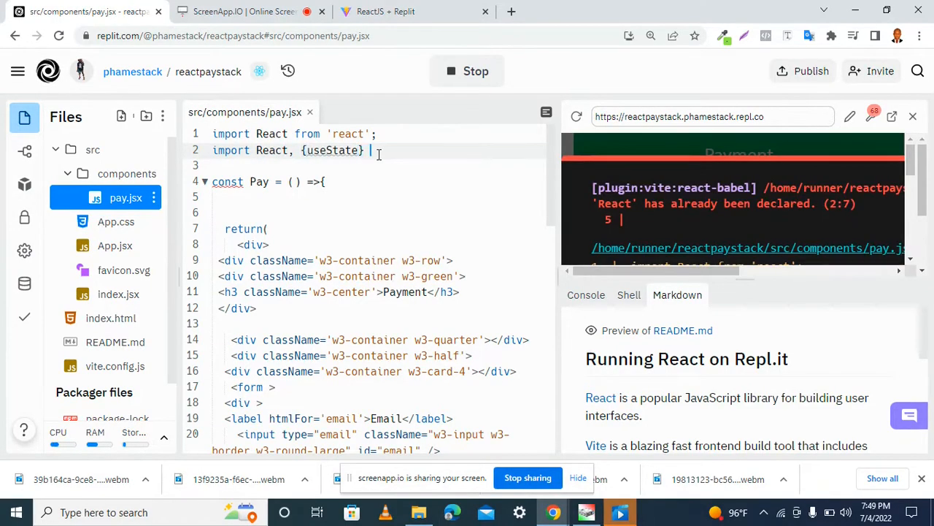
type("from \"react\";")
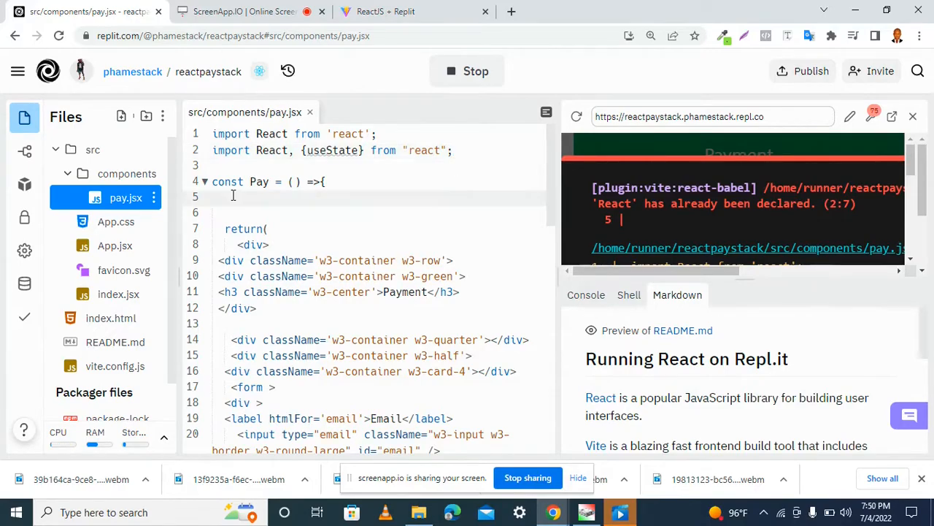
Declare const [email, setEmail] = useState("") in the Pay component.
type("const[")
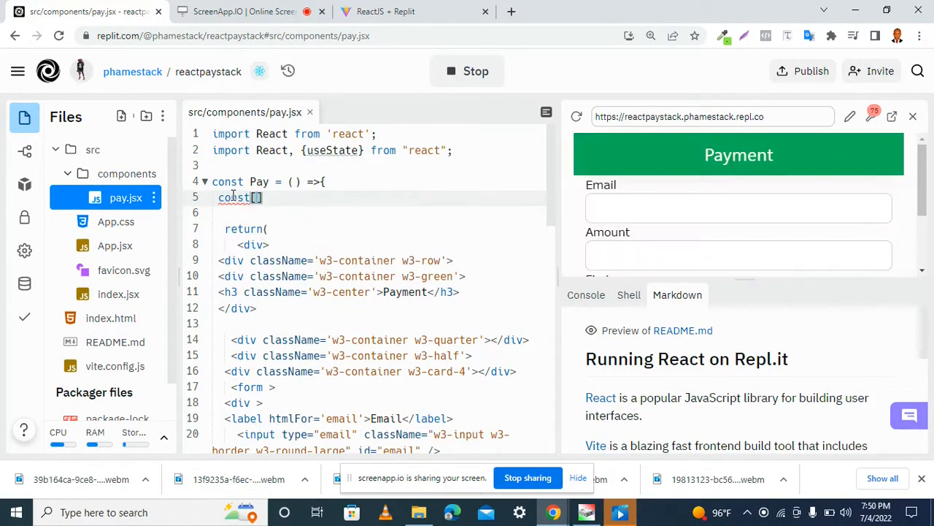
type("e")
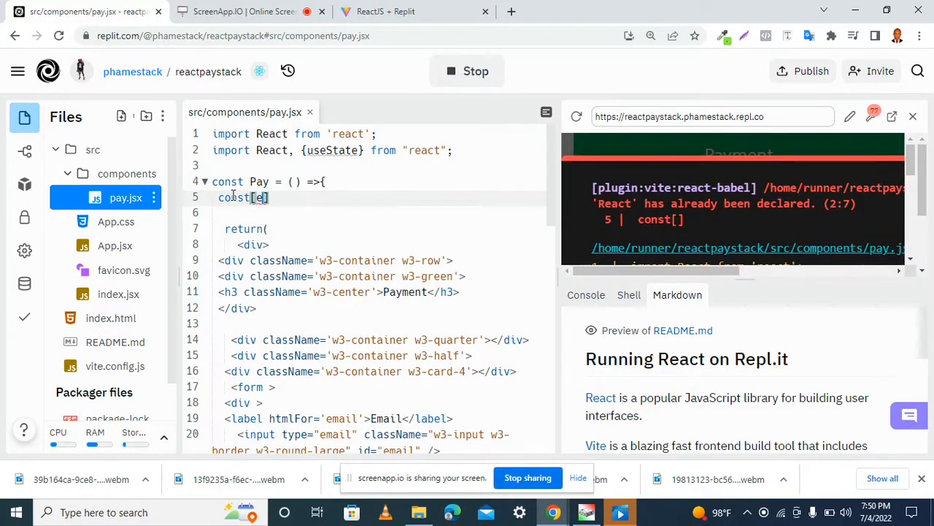
type("mail,setEmail")
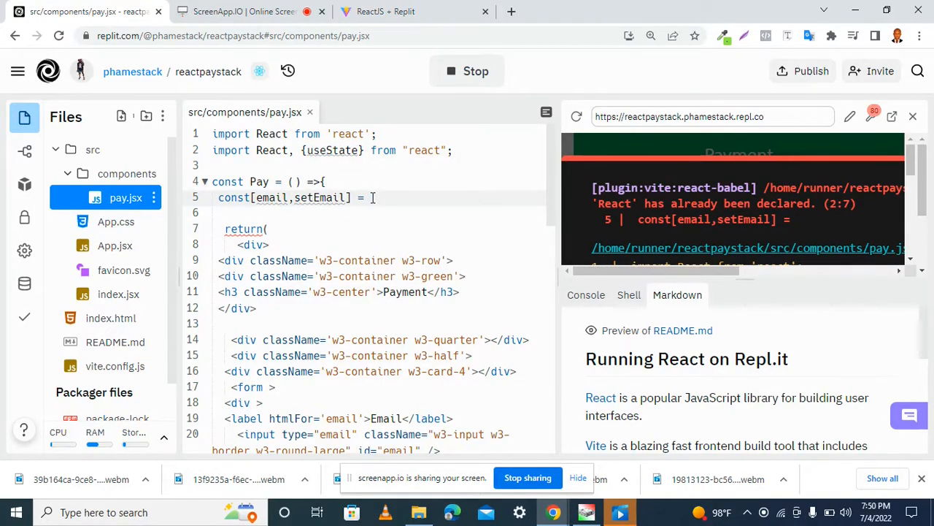
type("useState()")
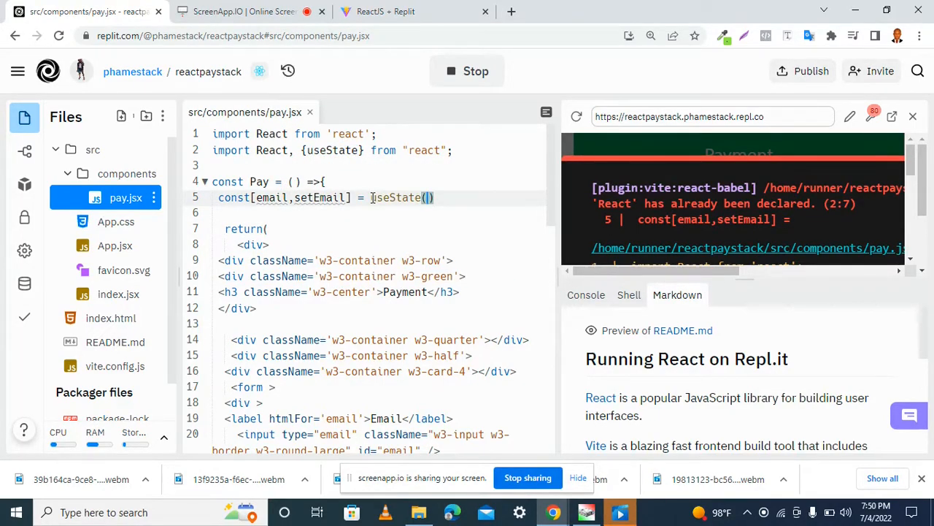
type("\"\"")
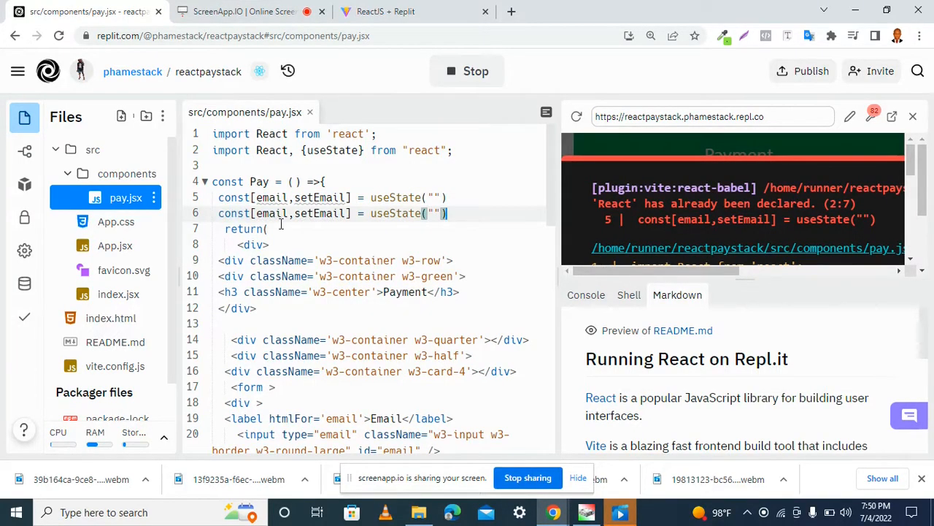
Rename the duplicated email state lines to amount and firstname state variables.
scroll("down", 3)
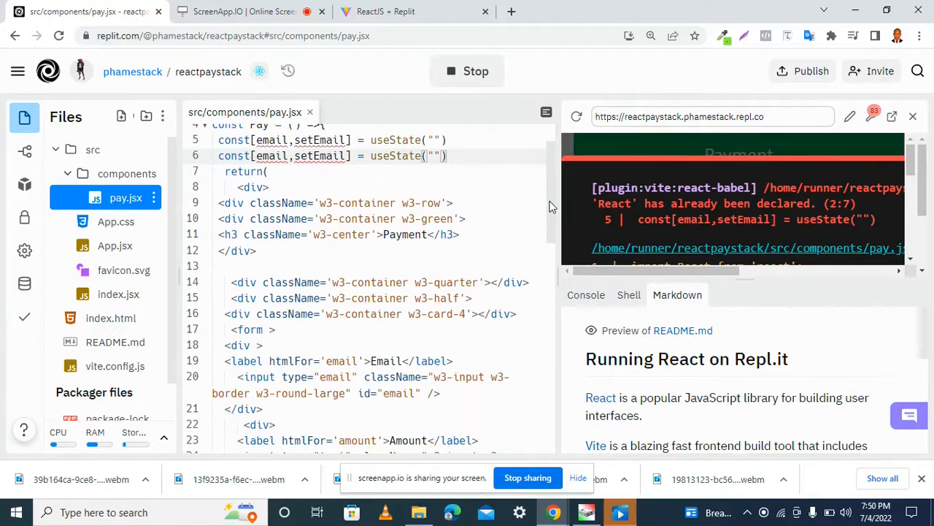
scroll("down", 3)
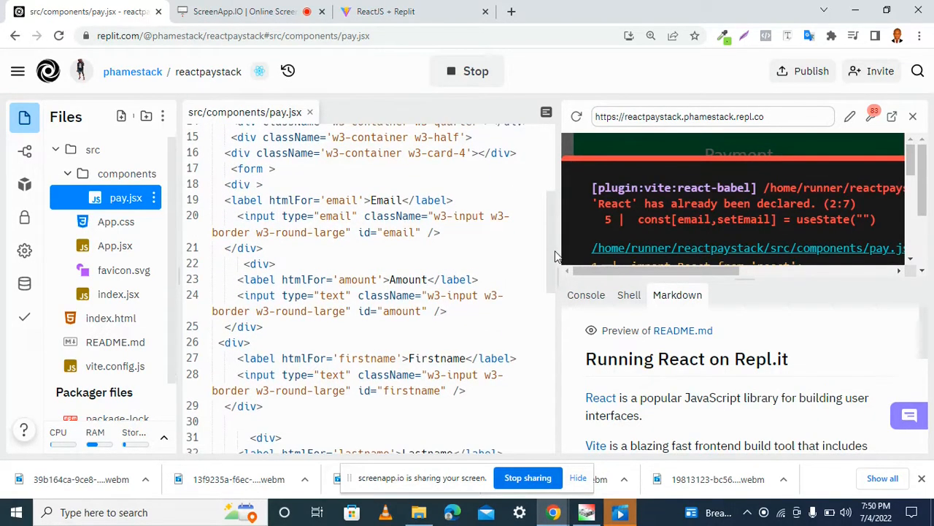
scroll("up", 3)
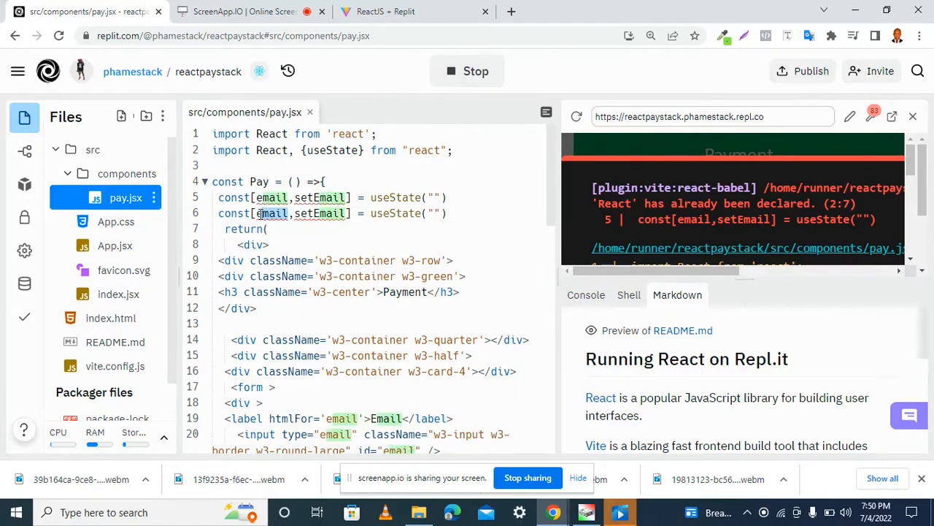
type("amount")
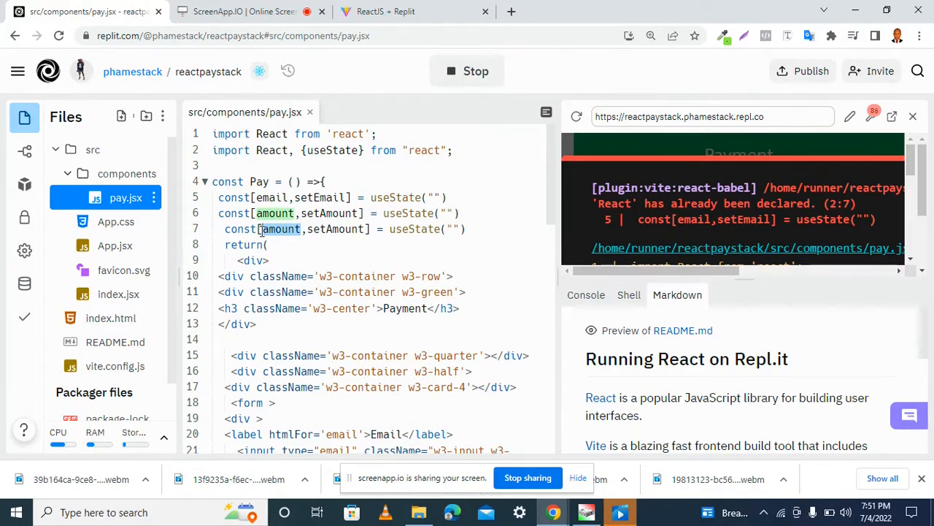
type("firstn")
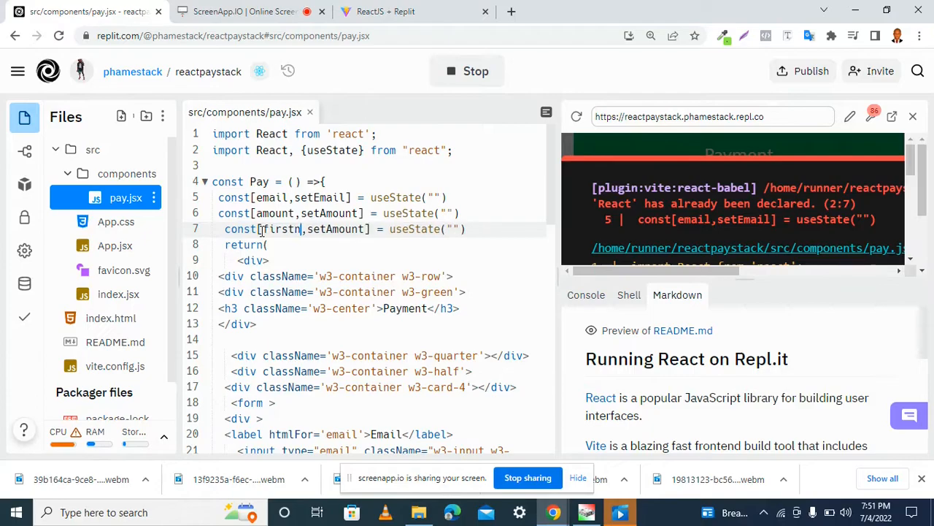
type("ame")
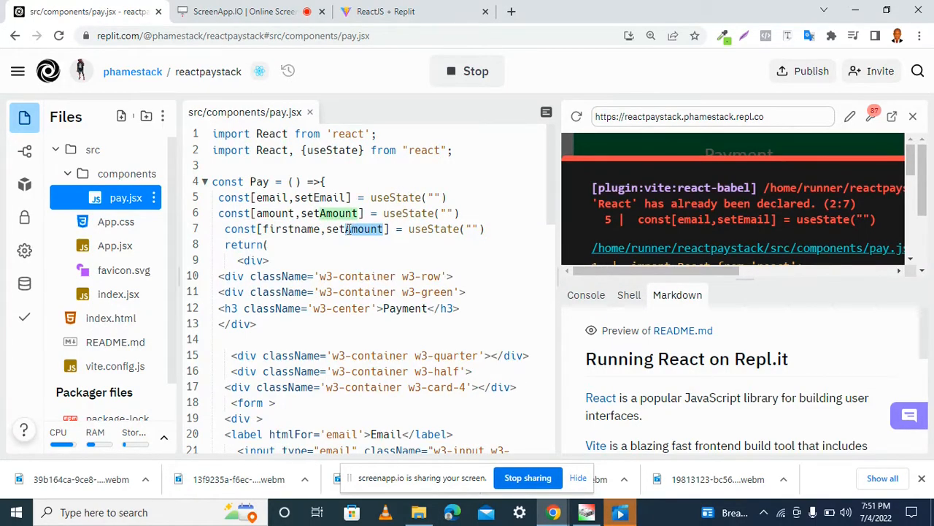
type("firstname")
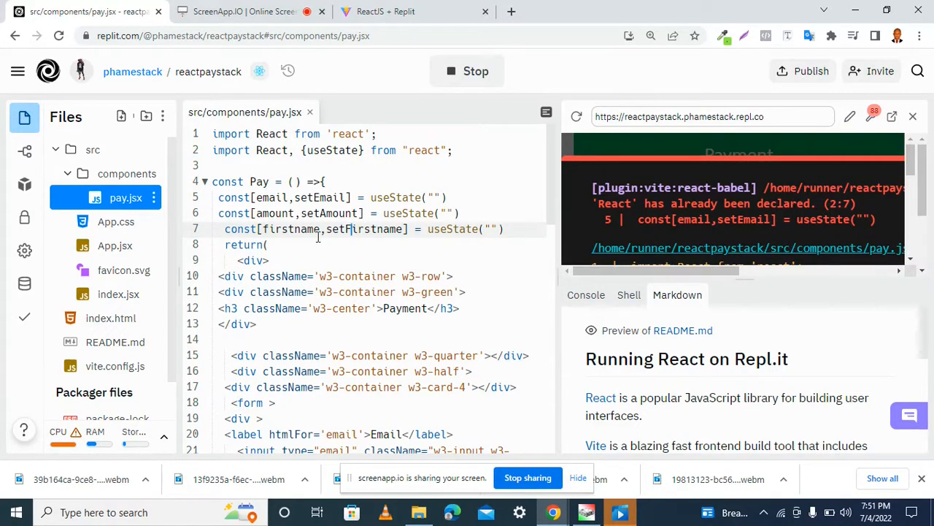
Copy the firstname state line and rename the copy to lastname.
triple_click(358, 228)
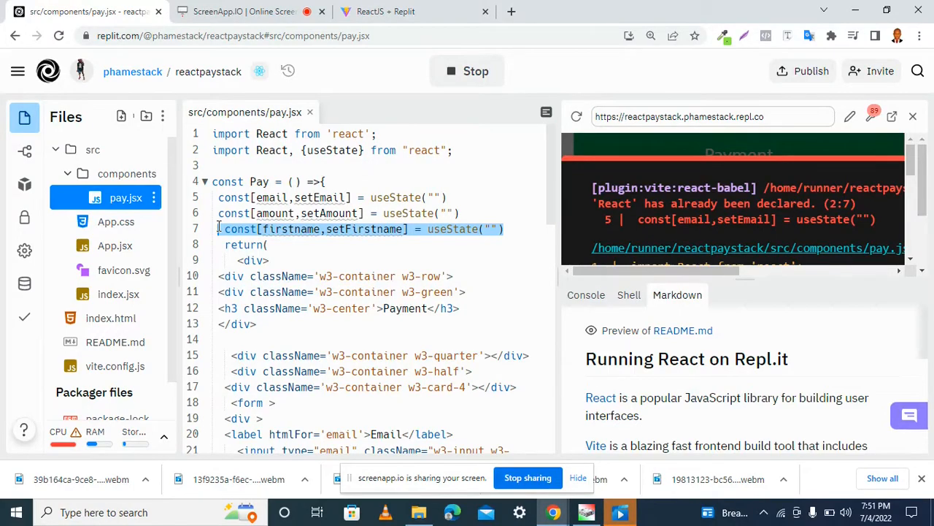
left_click(520, 229)
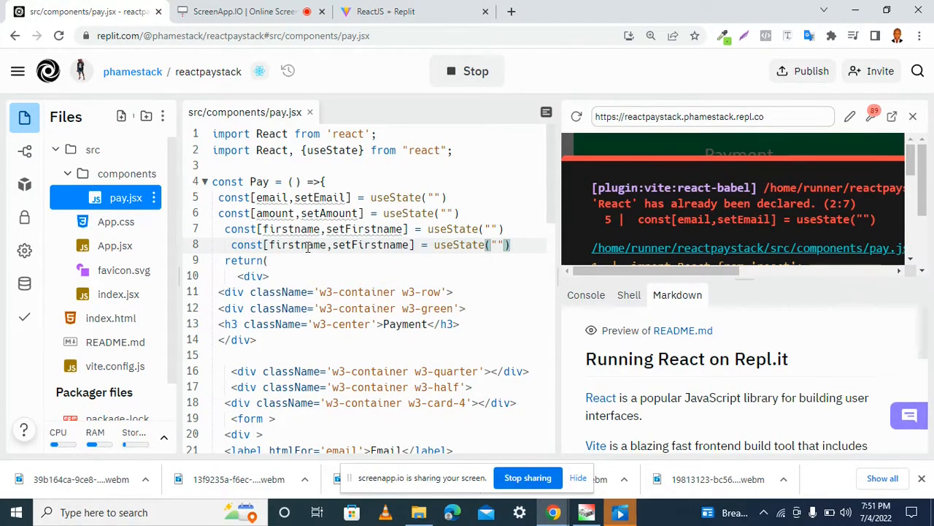
double_click(299, 244)
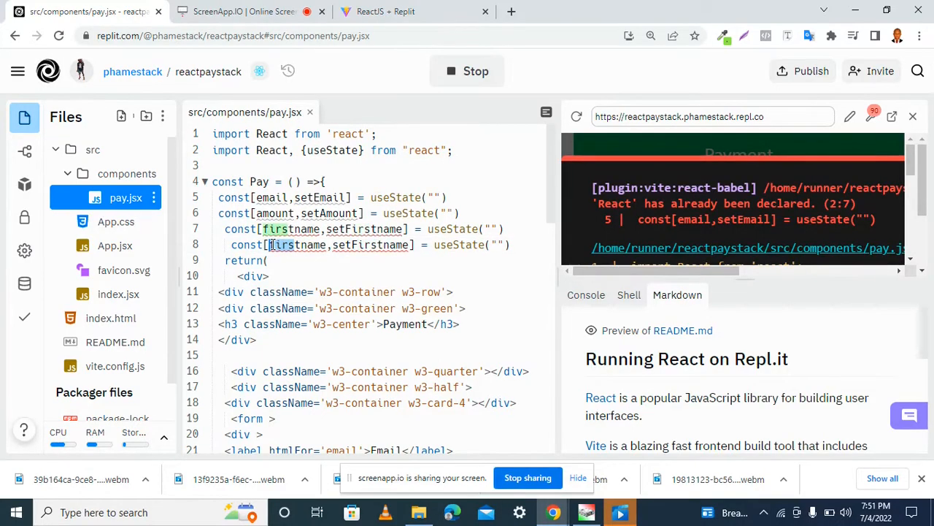
type("lastname")
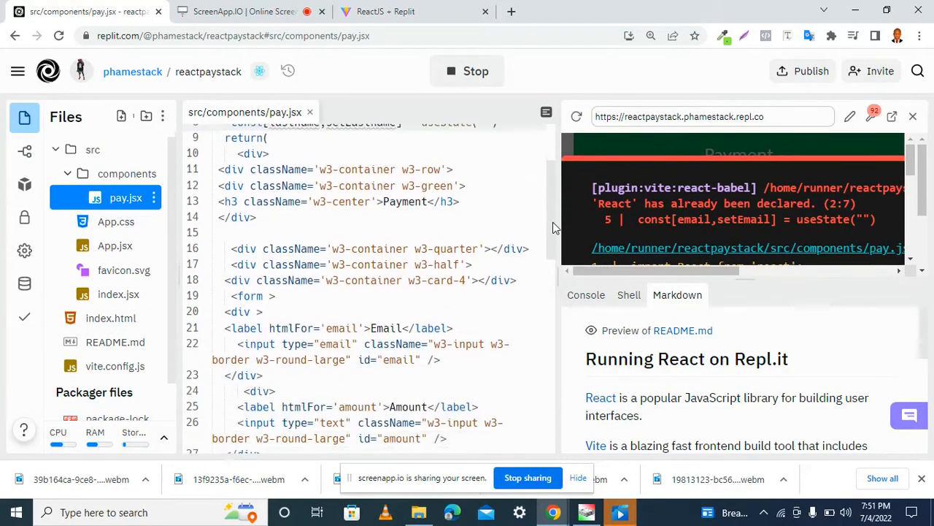
mouse_move(550, 241)
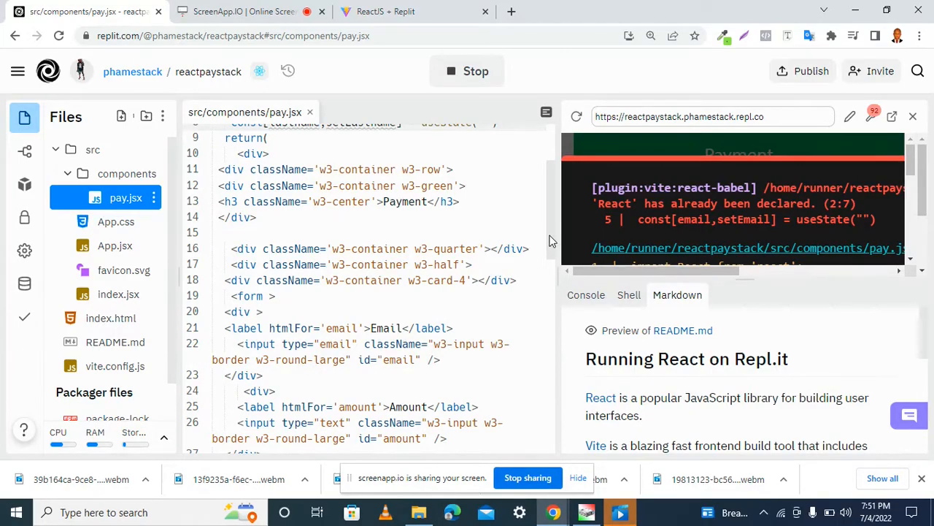
Give the email input onChange={(e)=>setEmail(e.target.value)} and a value binding.
scroll("down", 3)
type("onChange={()} ")
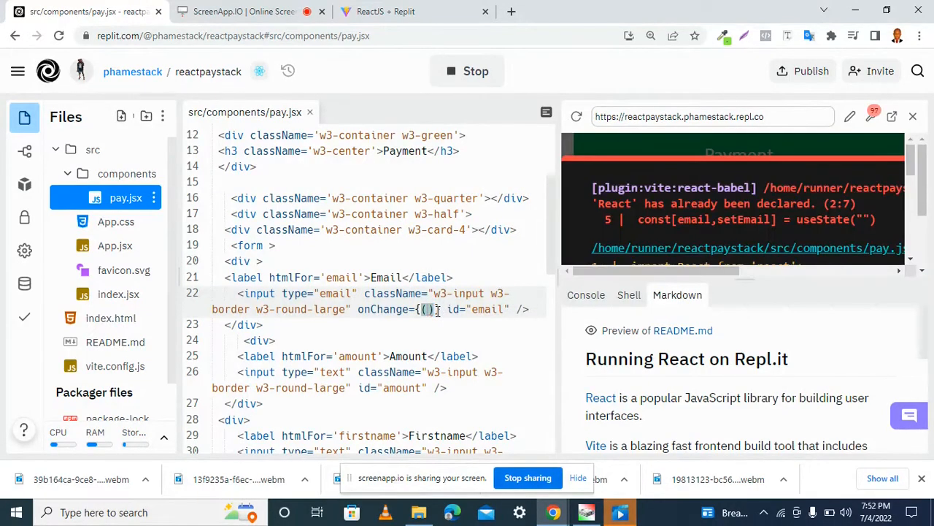
type("(e)=>")
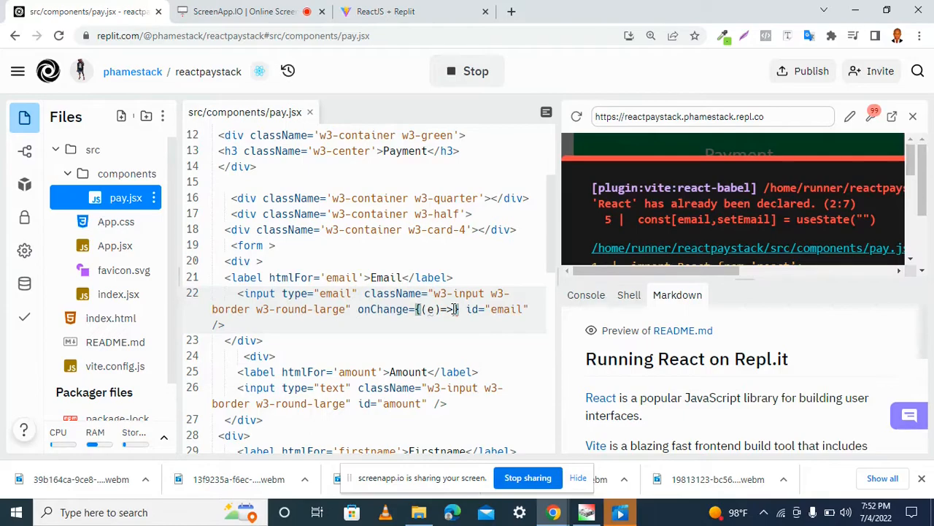
type("setEmail(e")
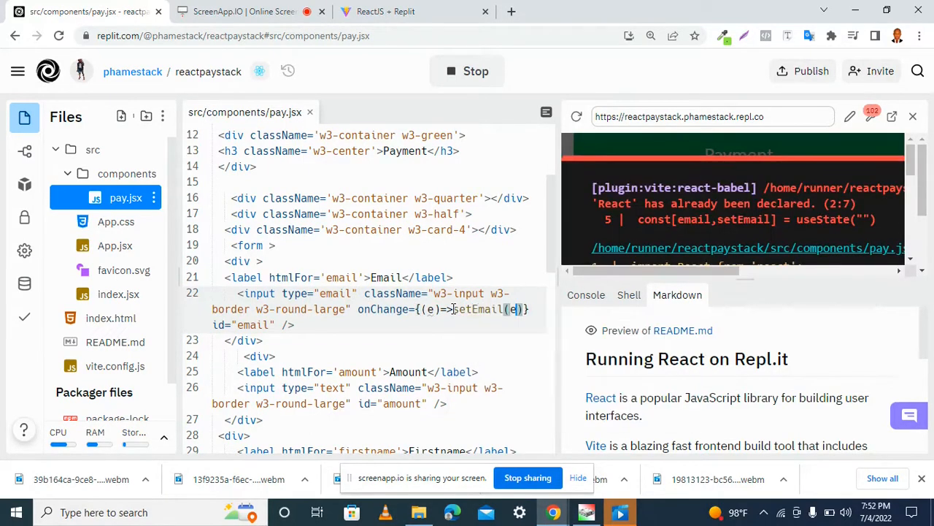
type(".target.")
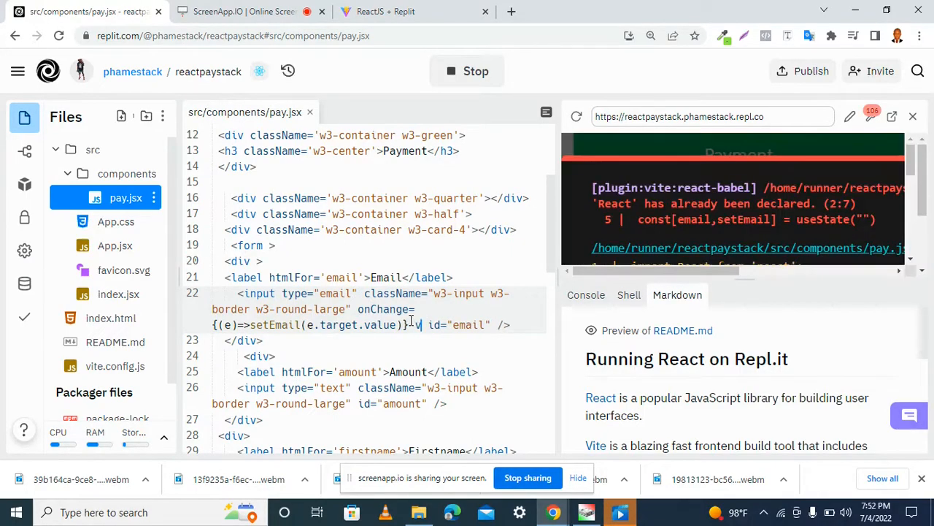
type("value={}")
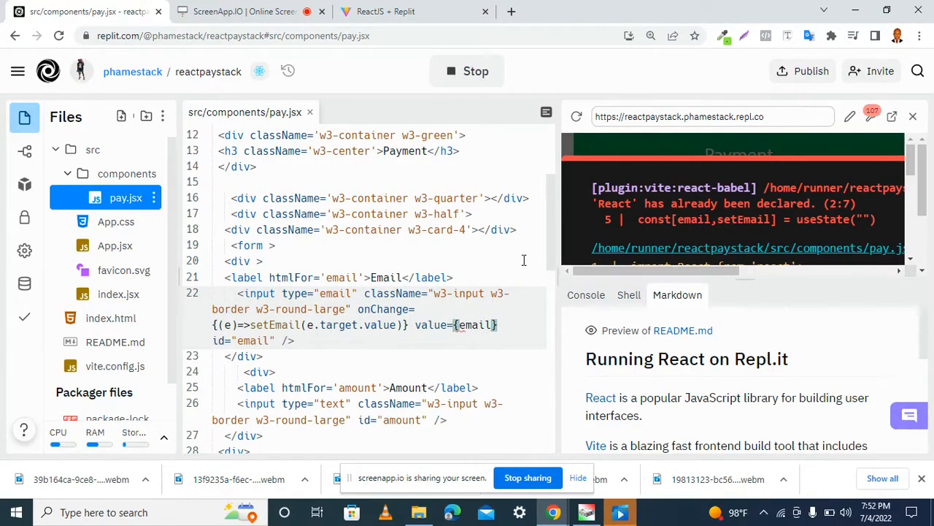
scroll("down", 3)
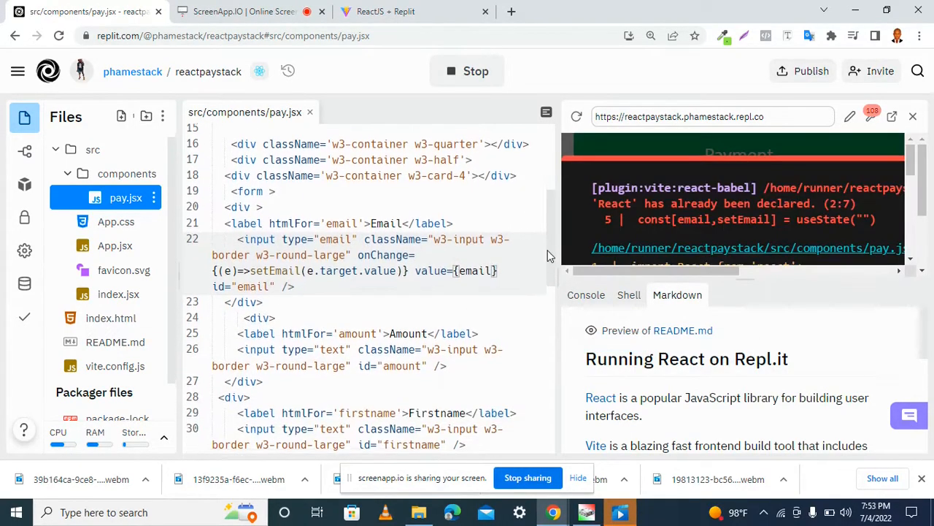
scroll("down", 3)
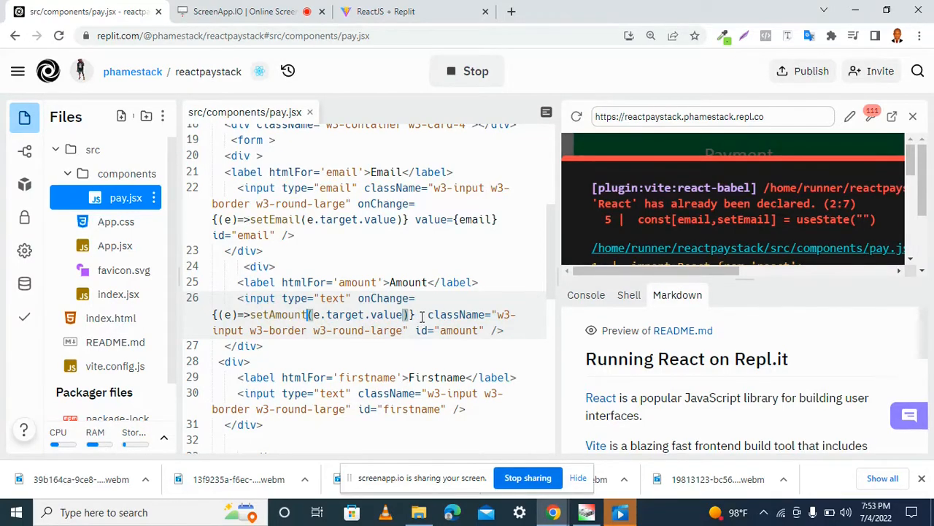
Add value={amount} to the amount input and value={firstname} to the firstname input.
type("value={amount")
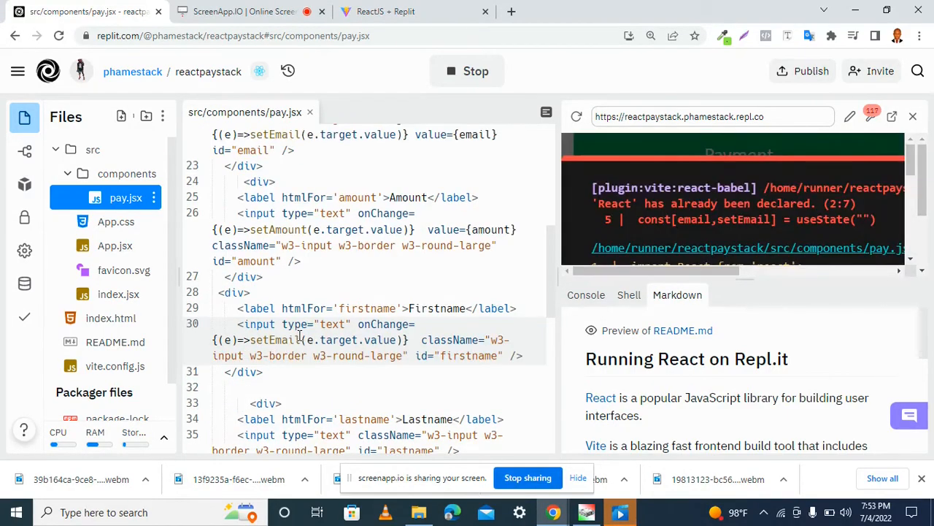
mouse_move(275, 340)
type("Firstname")
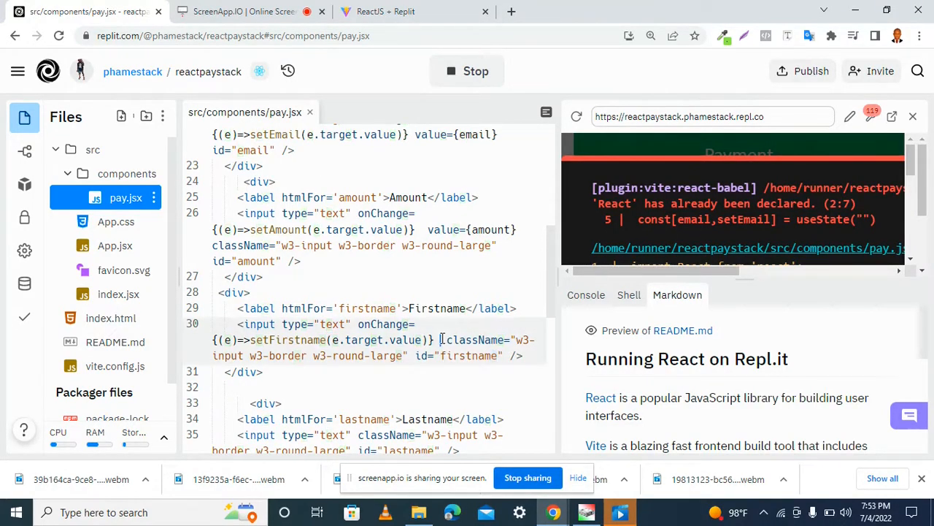
type("value")
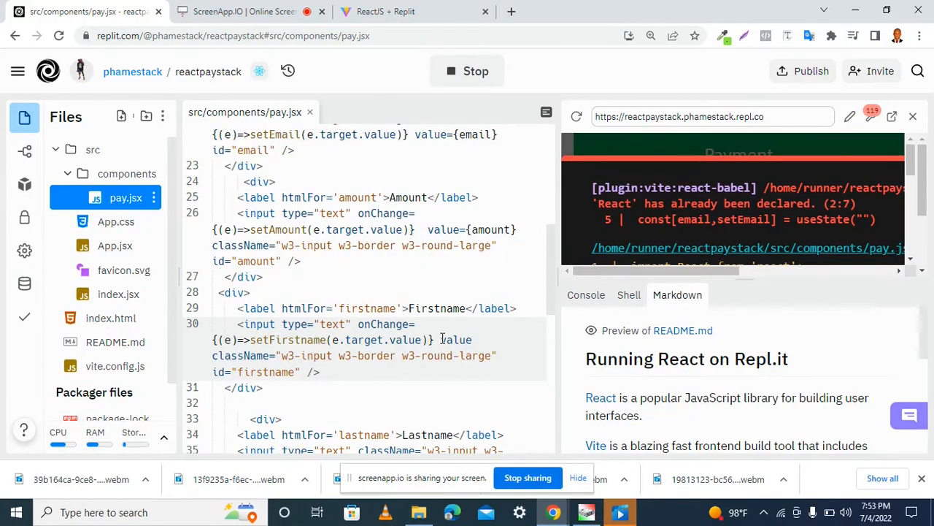
type("fi}")
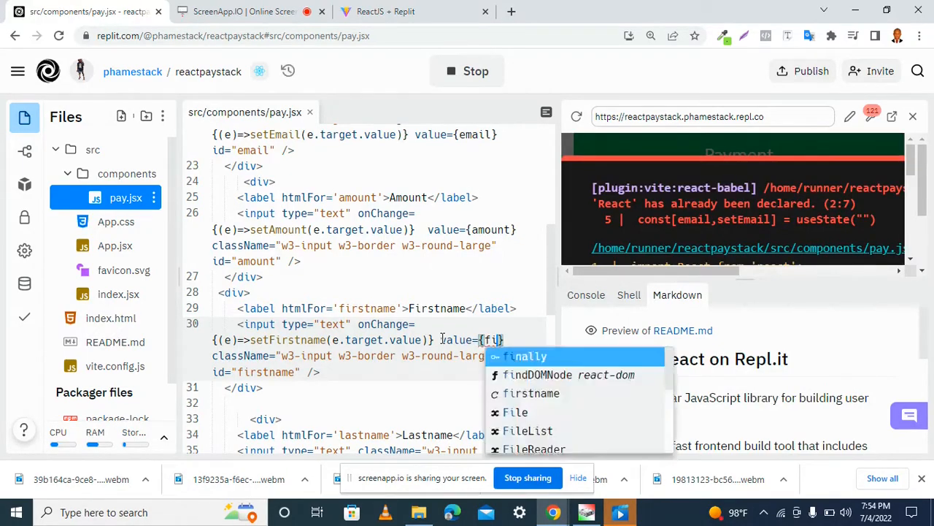
left_click(532, 393)
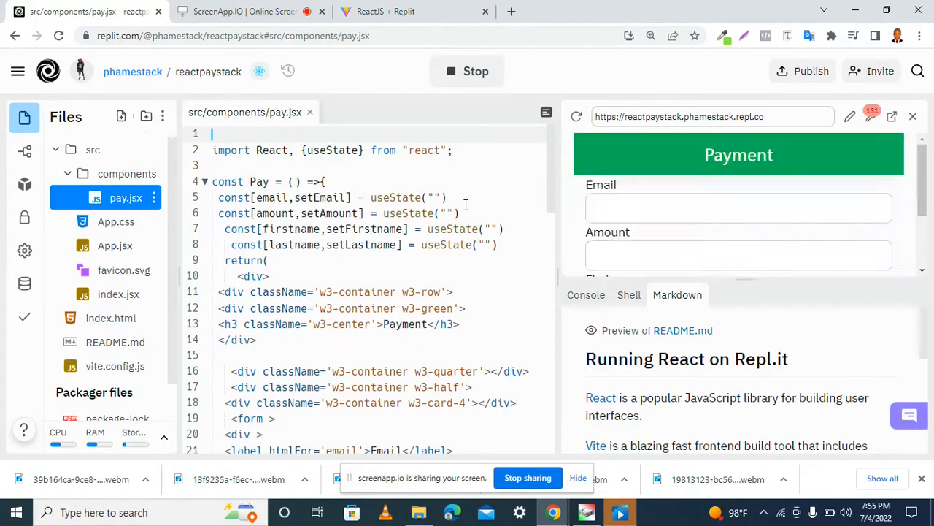
Scroll down pay.jsx to the lastname input.
scroll("down", 3)
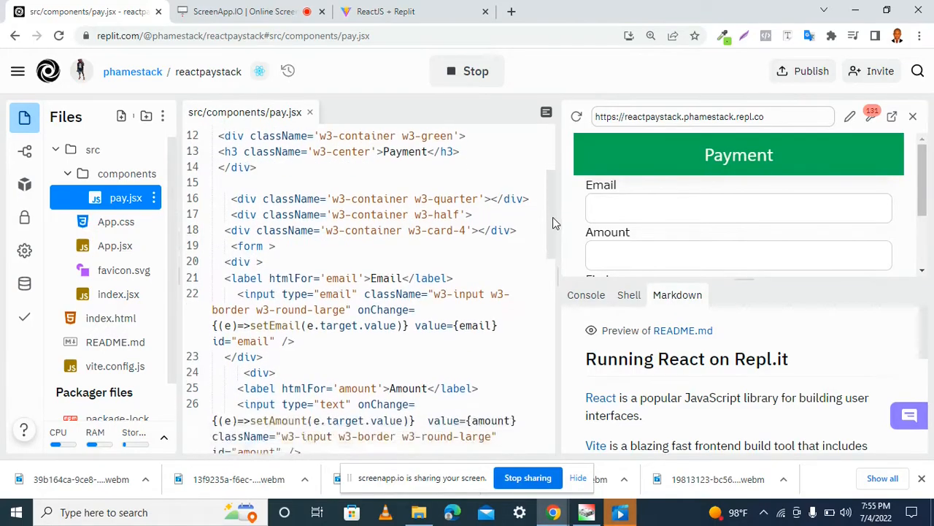
scroll("down", 3)
type("<inpu")
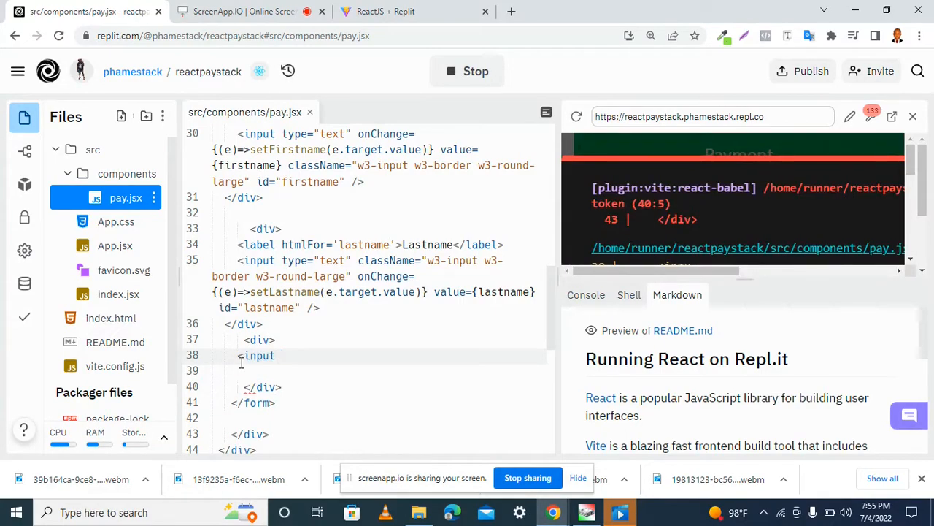
Add a submit input with className "w3-btn w3-green w3-block" and view the live app.
type("type=")
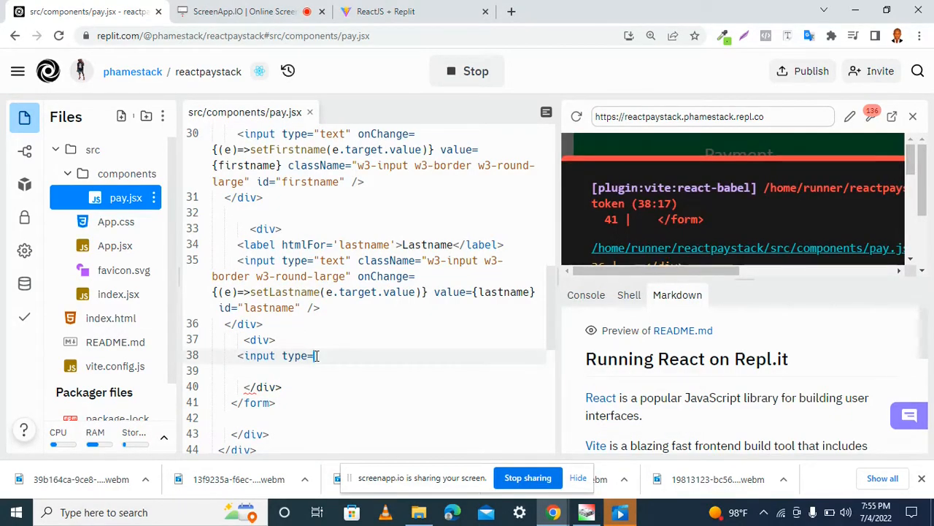
type("\"")
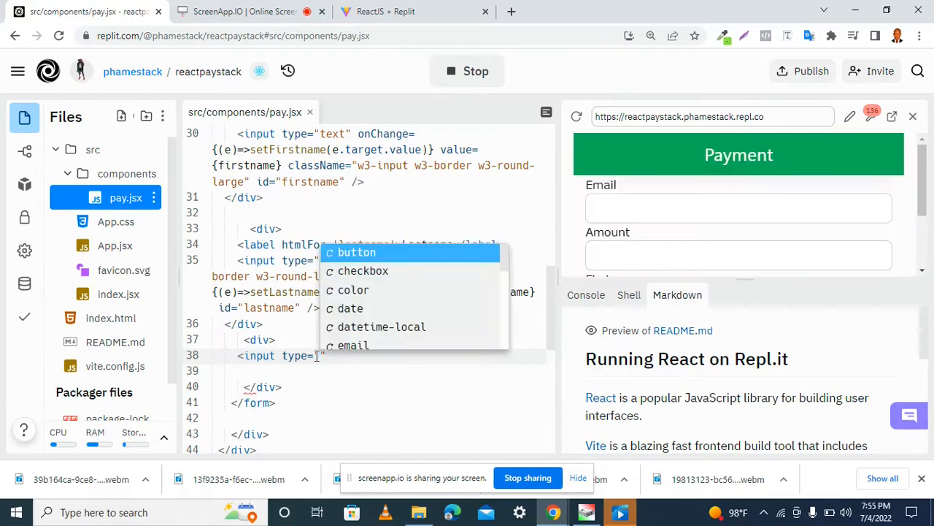
type("submit")
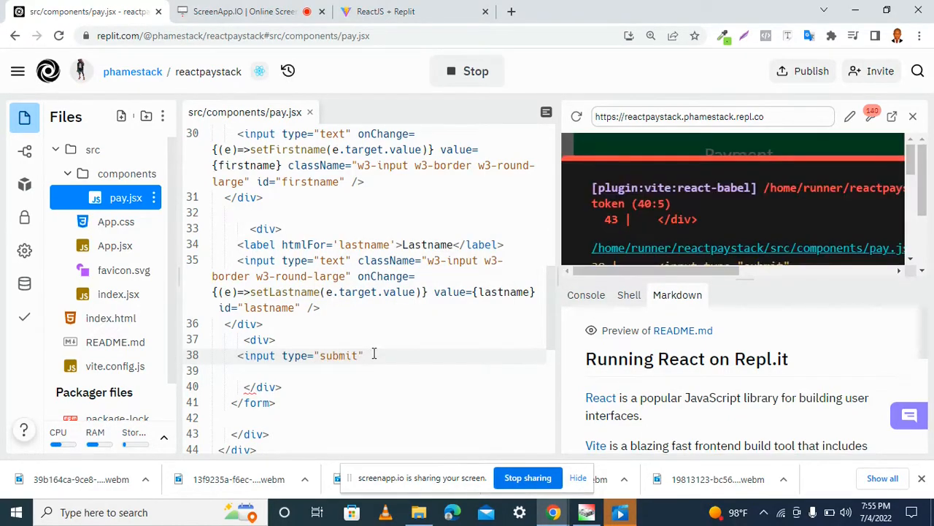
type("className=\"w\"")
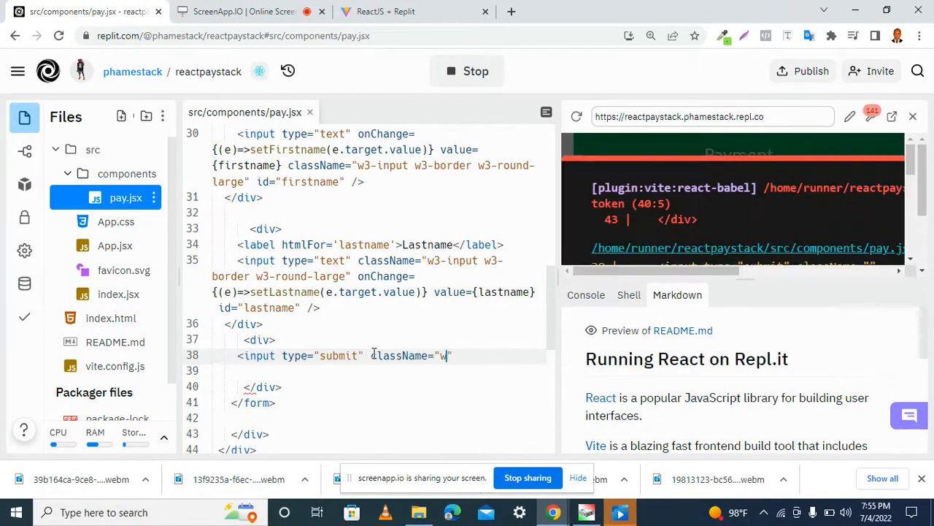
type("3-bt")
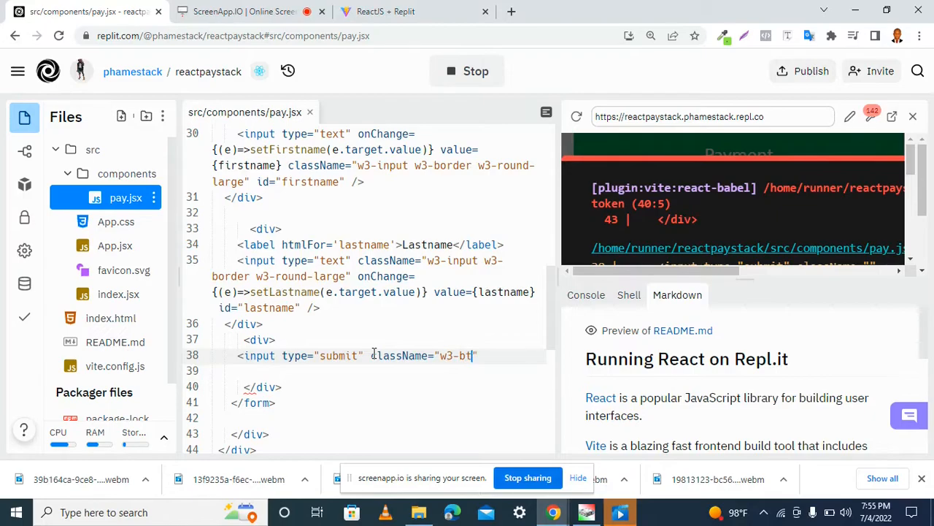
type("n w3")
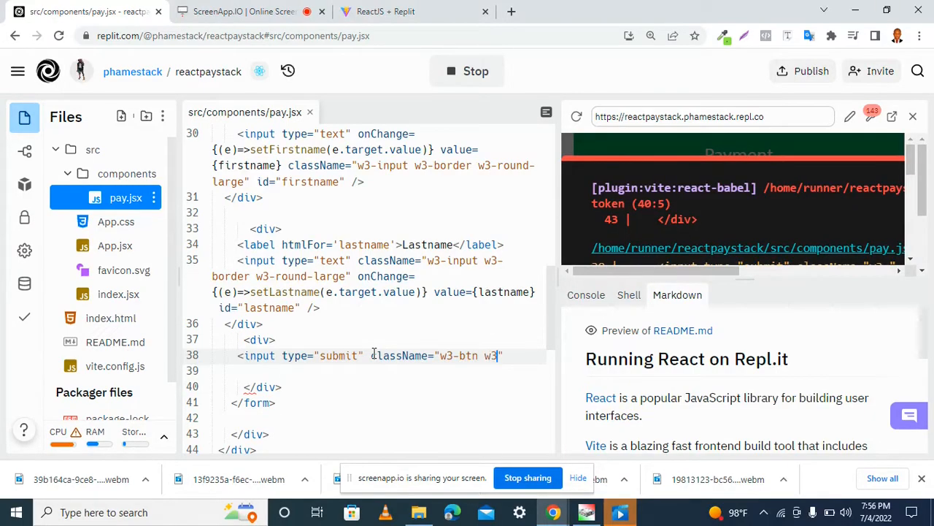
type("green")
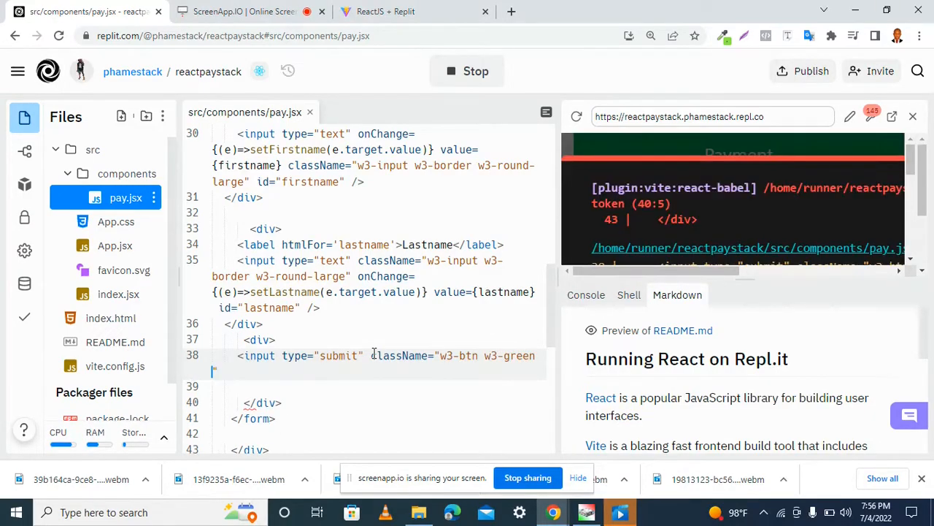
type("w3-")
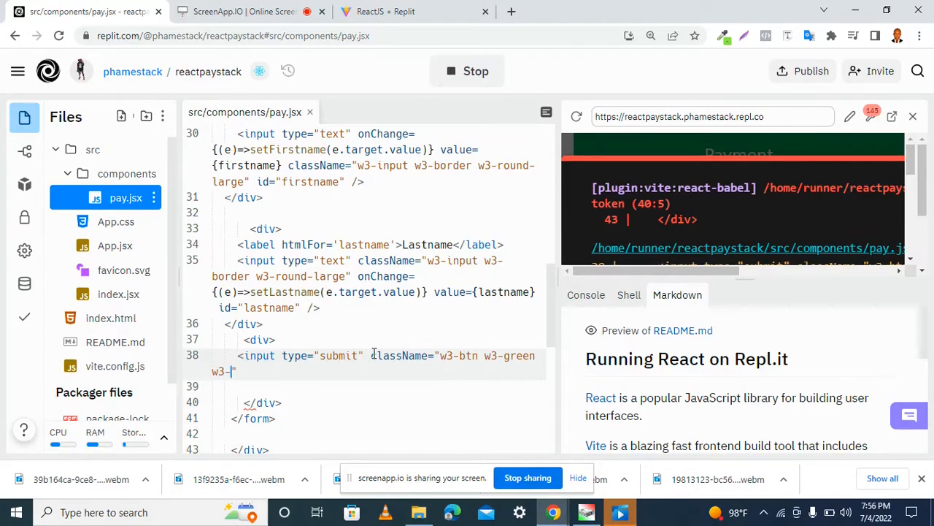
type("block")
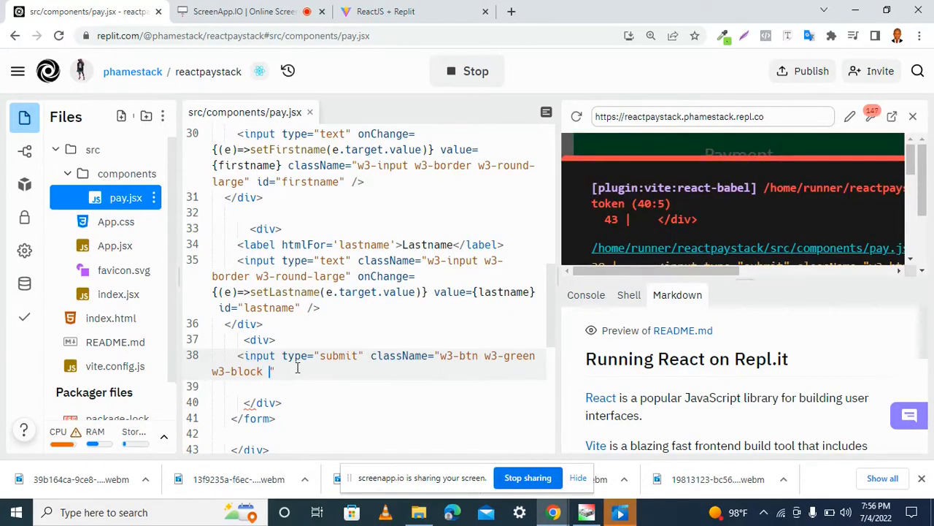
scroll("down", 3)
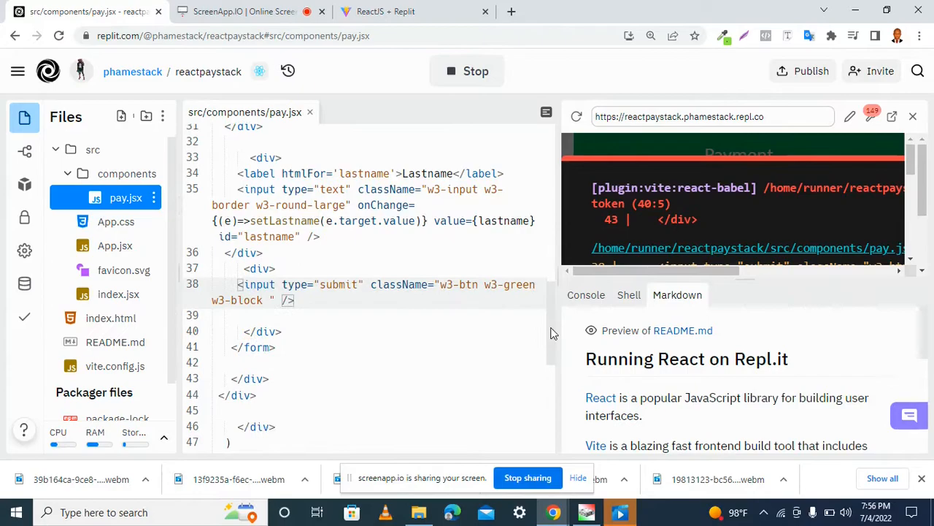
left_click(384, 11)
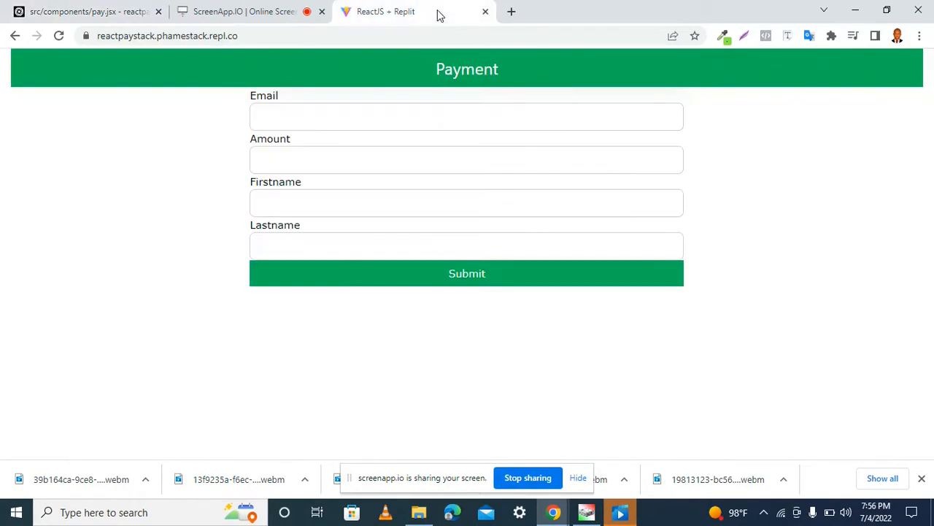
mouse_move(434, 275)
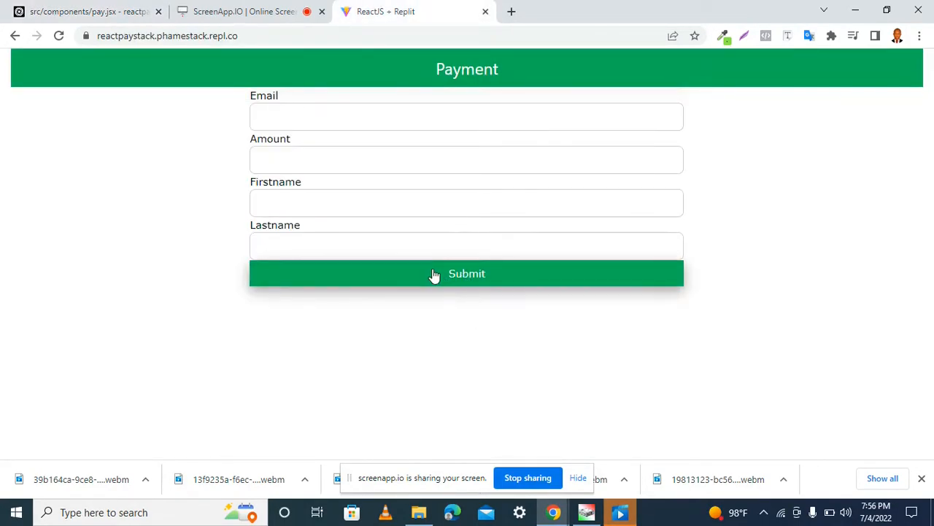
mouse_move(345, 149)
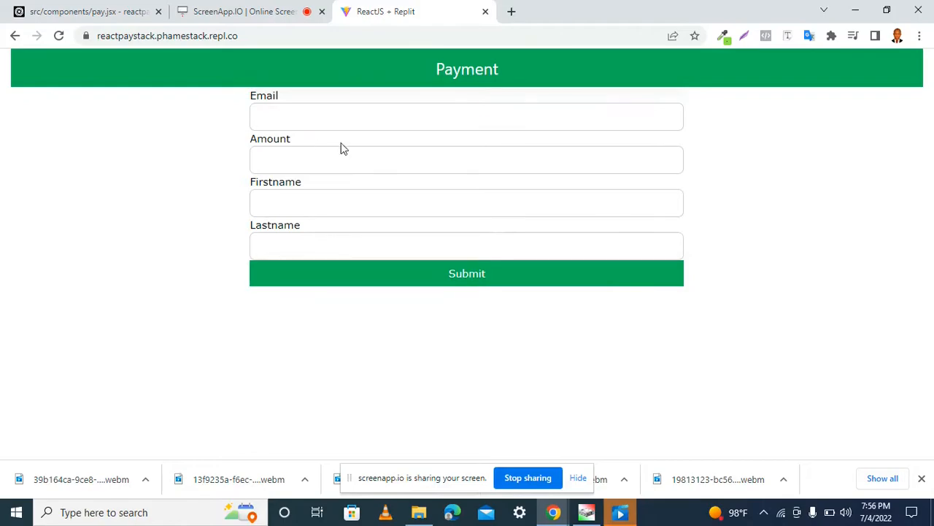
left_click(466, 159)
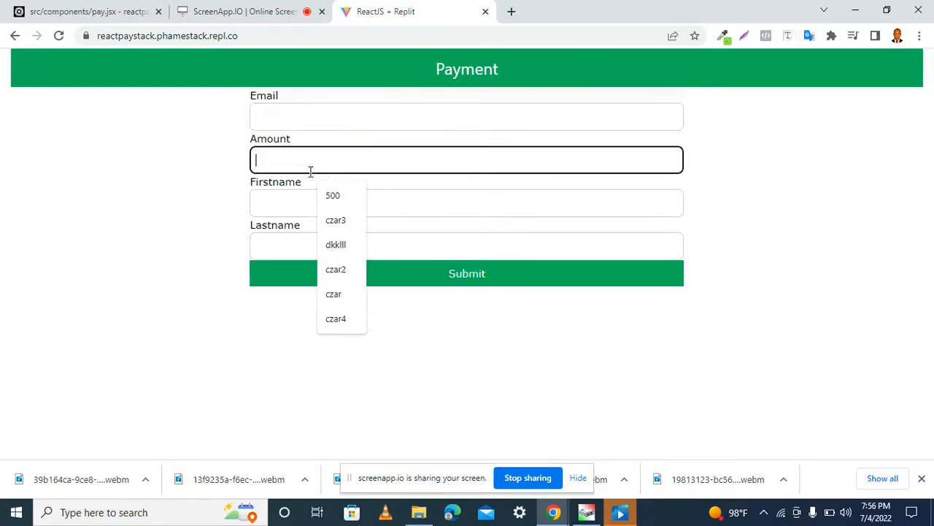
left_click(467, 246)
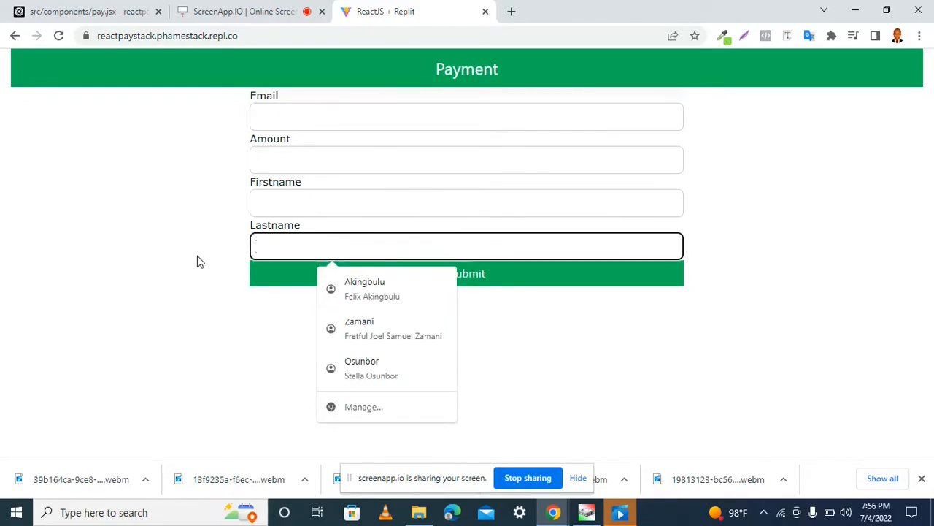
left_click(467, 116)
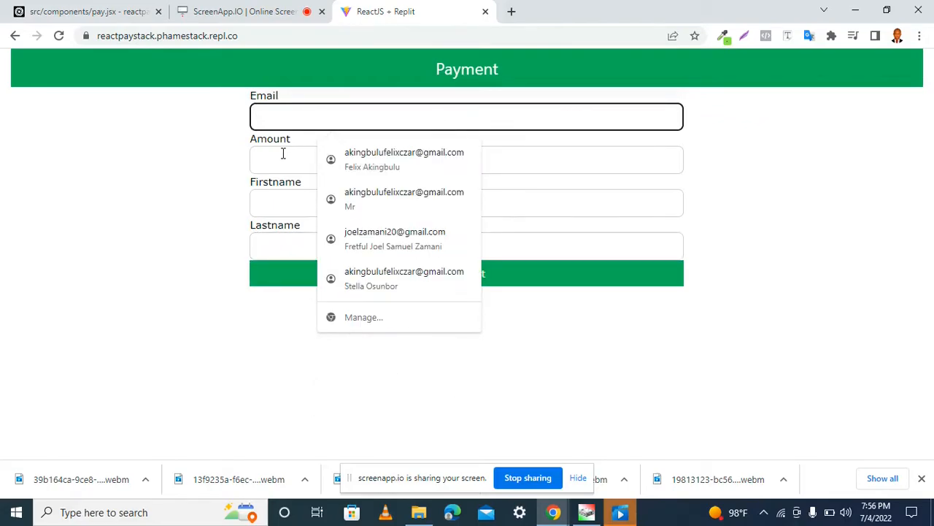
mouse_move(159, 168)
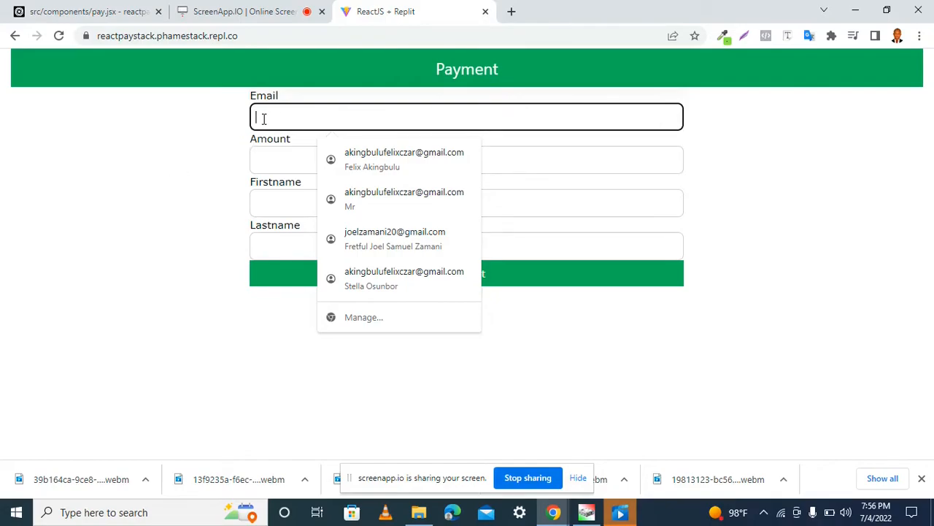
mouse_move(195, 162)
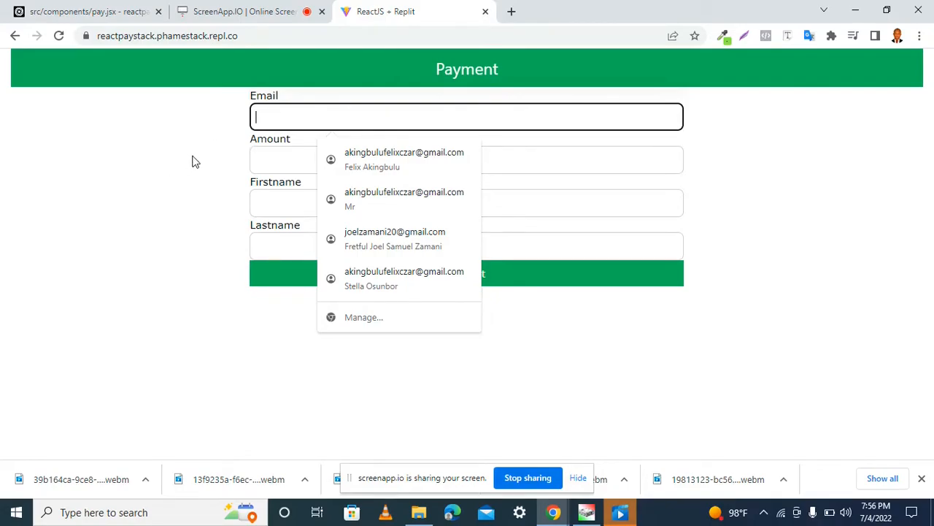